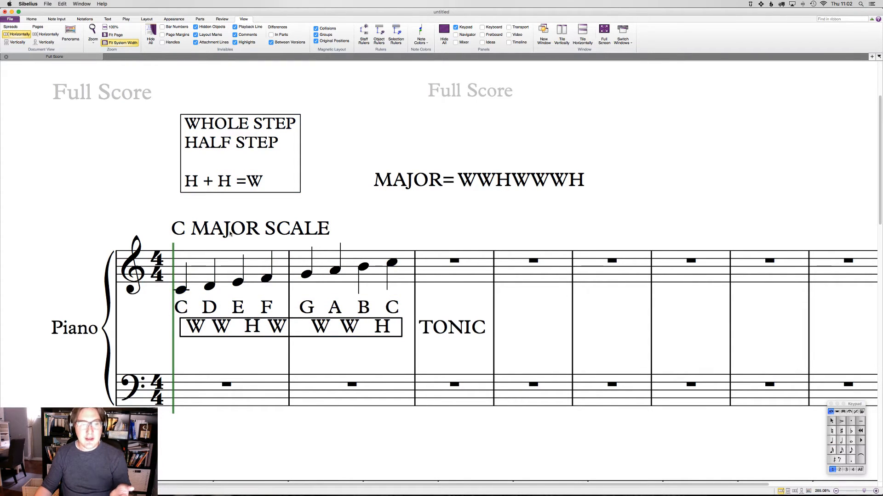
Delete the whole/half step text and the step labels beneath the notes
left_click(250, 228)
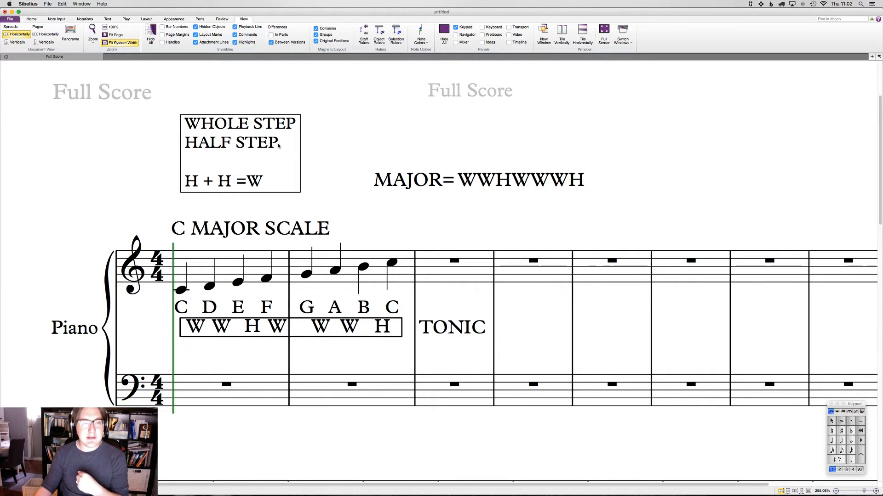
left_click(239, 132)
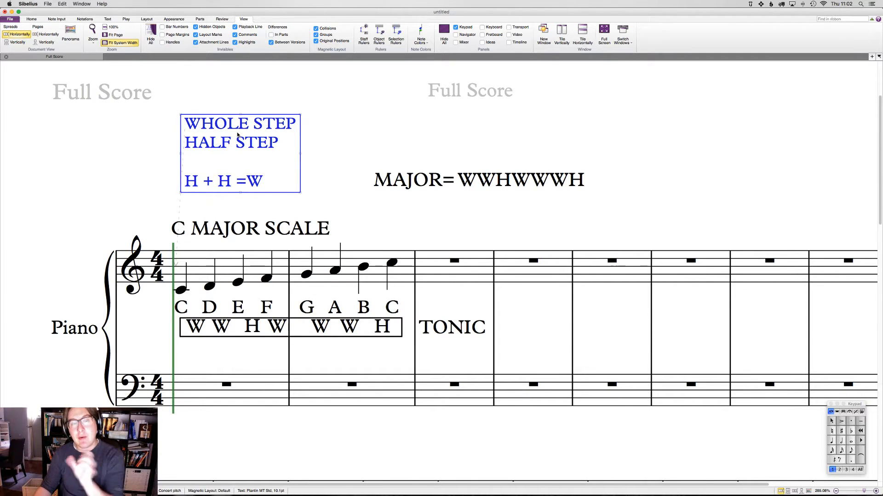
left_click(385, 220)
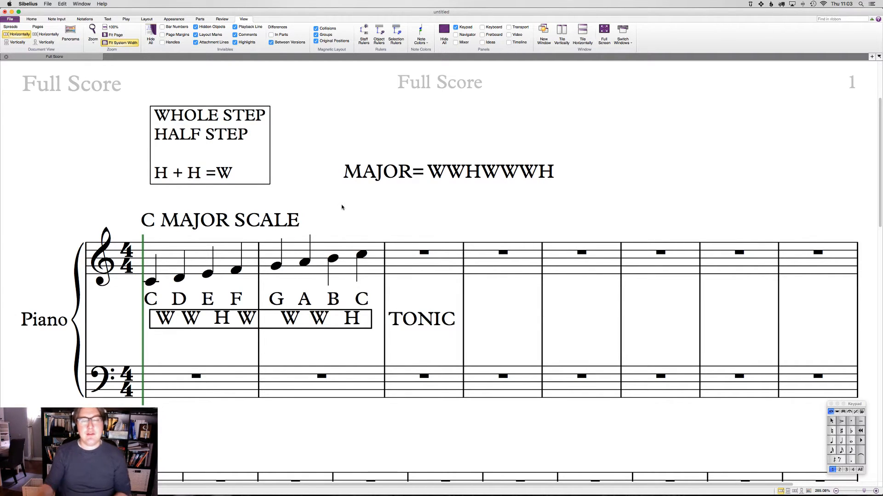
left_click(352, 319)
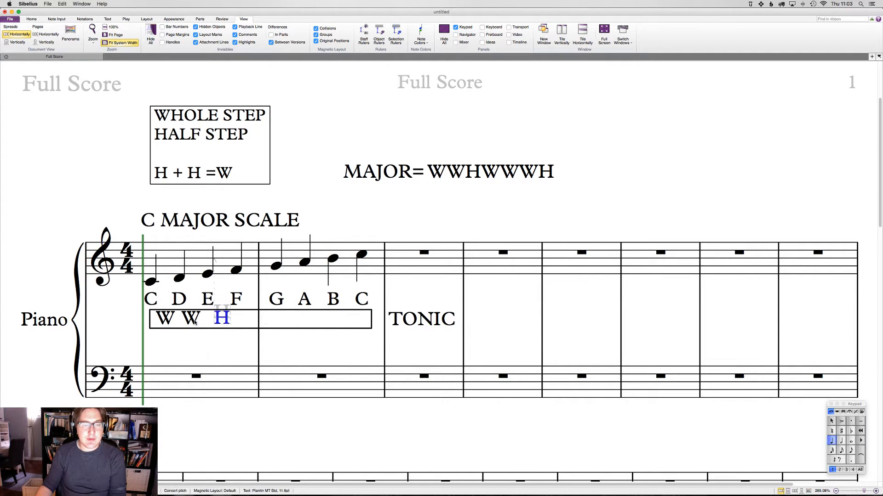
left_click(151, 281)
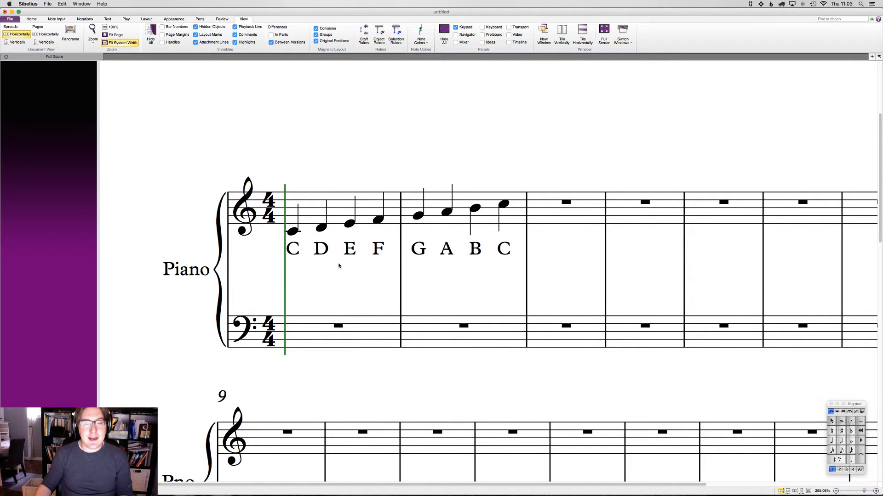
Select the first bar's notes, then clear the selection, keeping notes and note names
left_click(503, 205)
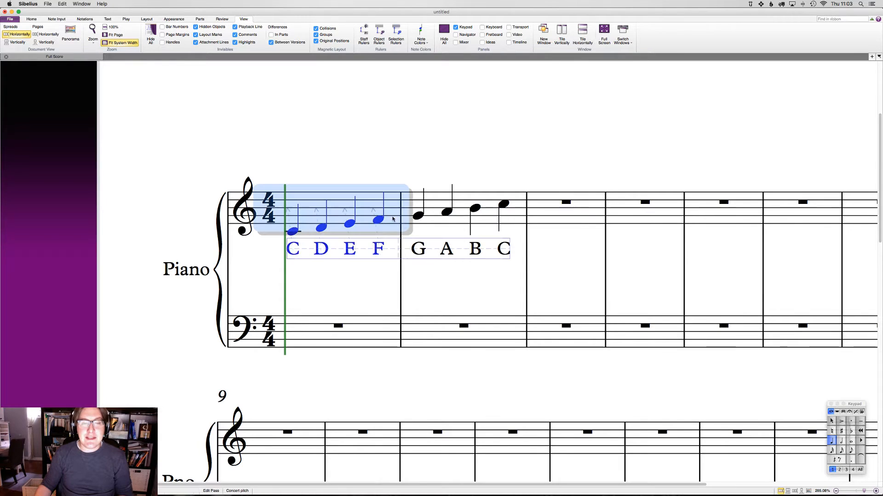
left_click(495, 158)
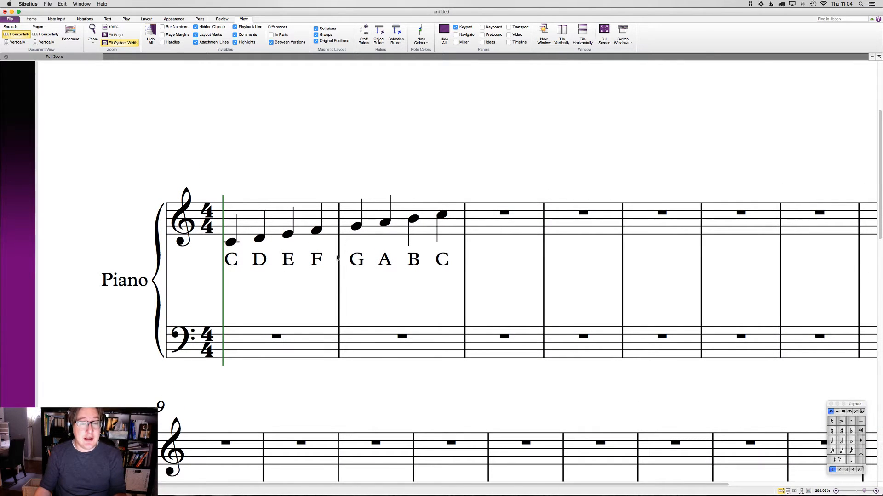
left_click(231, 242)
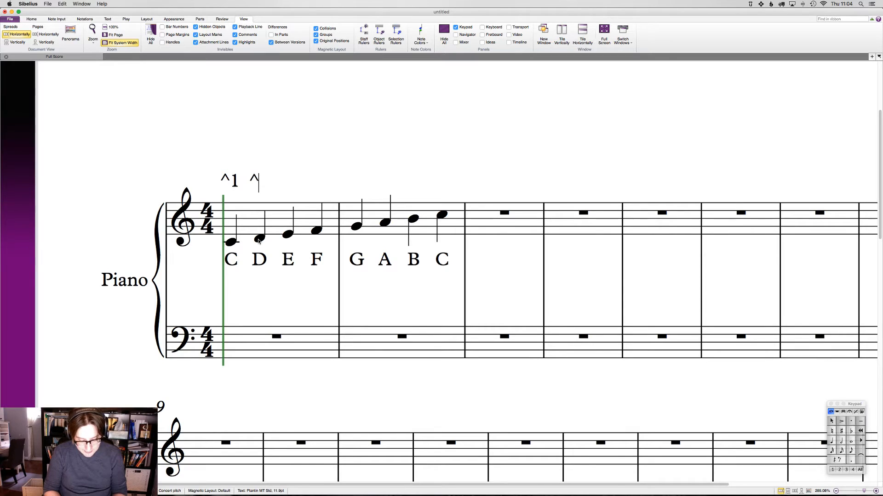
type("2")
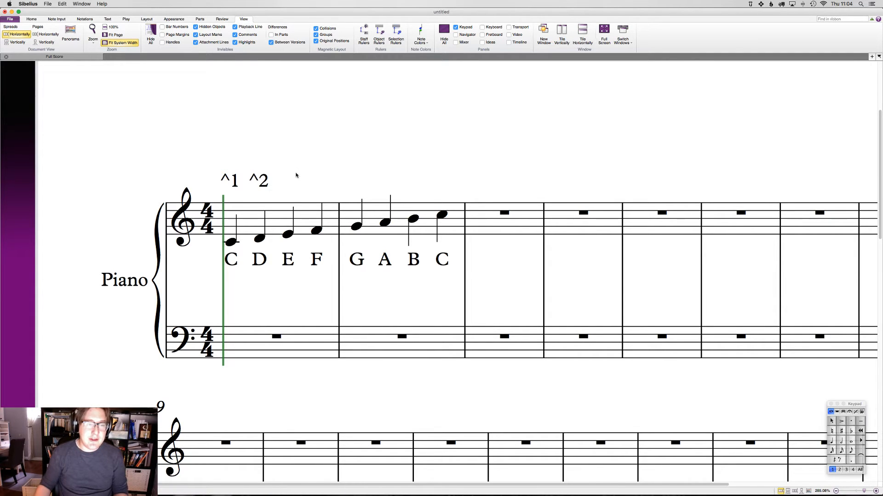
left_click(258, 182)
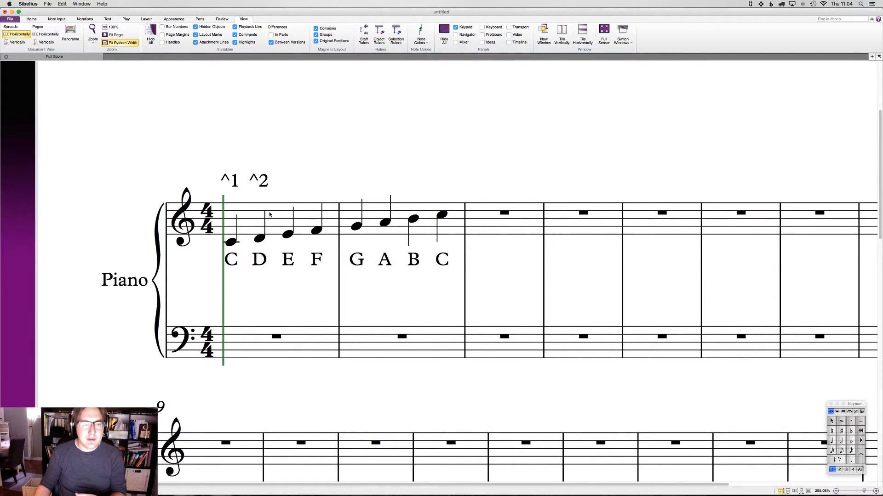
left_click(229, 180)
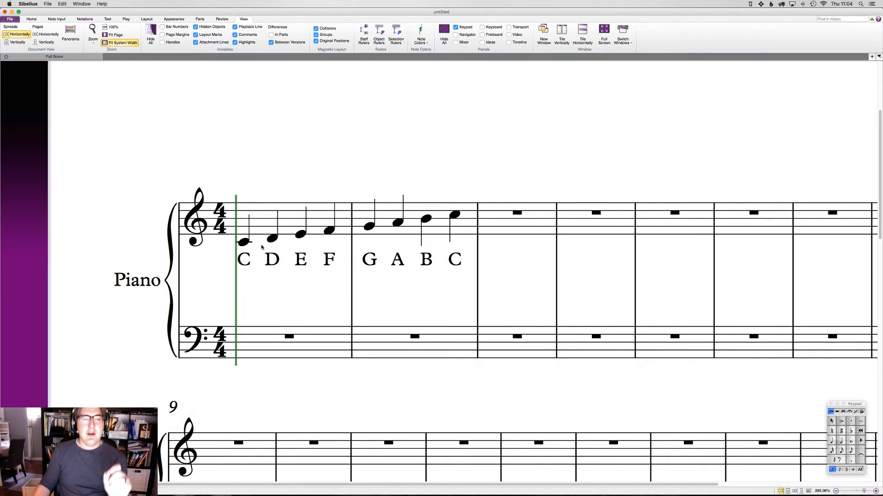
left_click(243, 243)
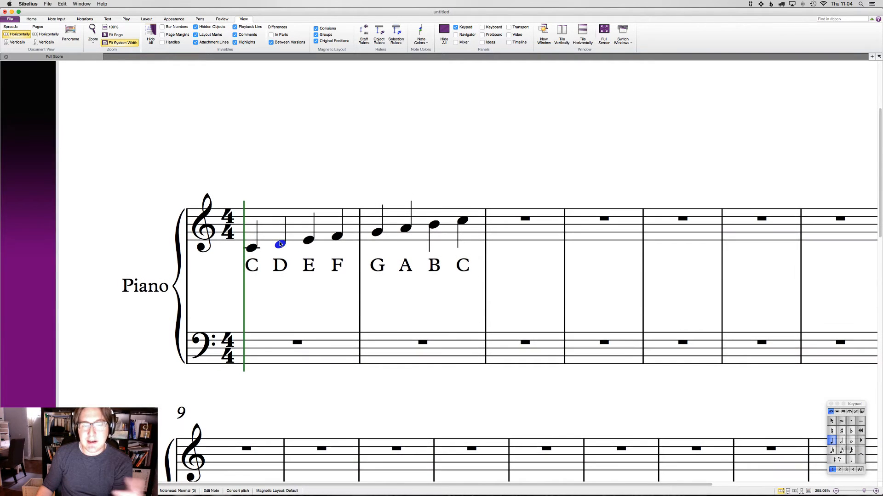
left_click(308, 238)
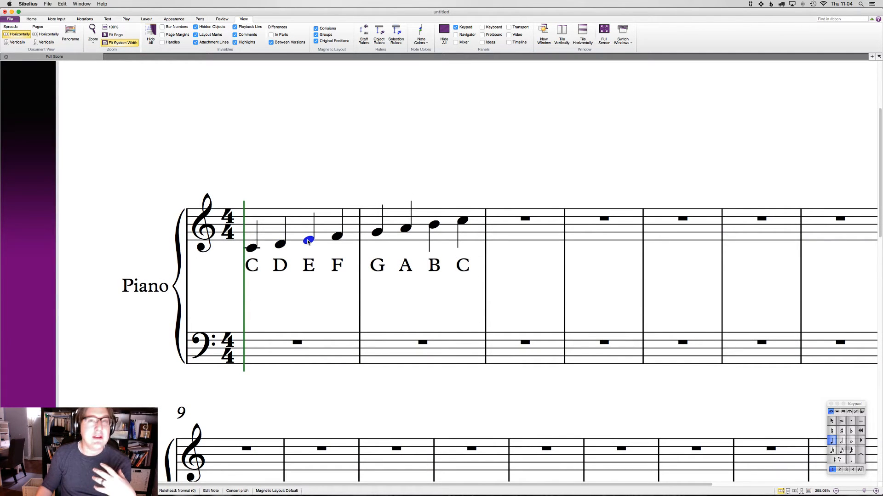
left_click(336, 237)
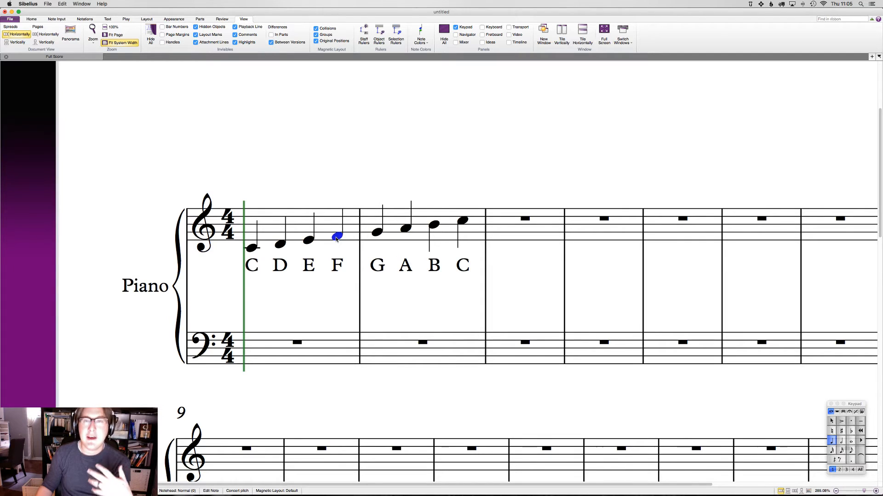
left_click(377, 233)
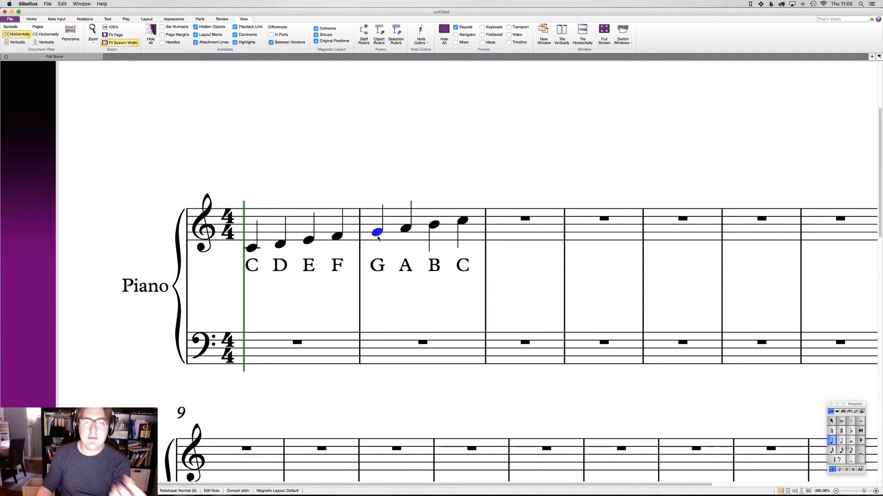
left_click(433, 222)
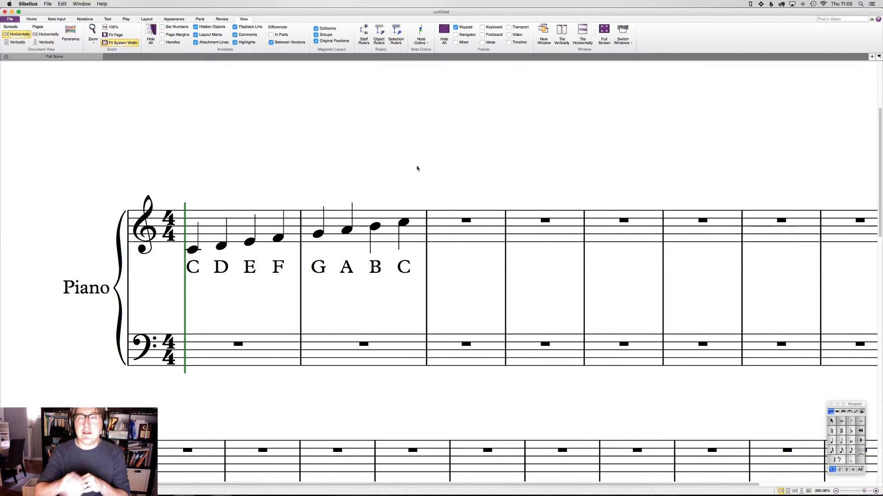
left_click(375, 226)
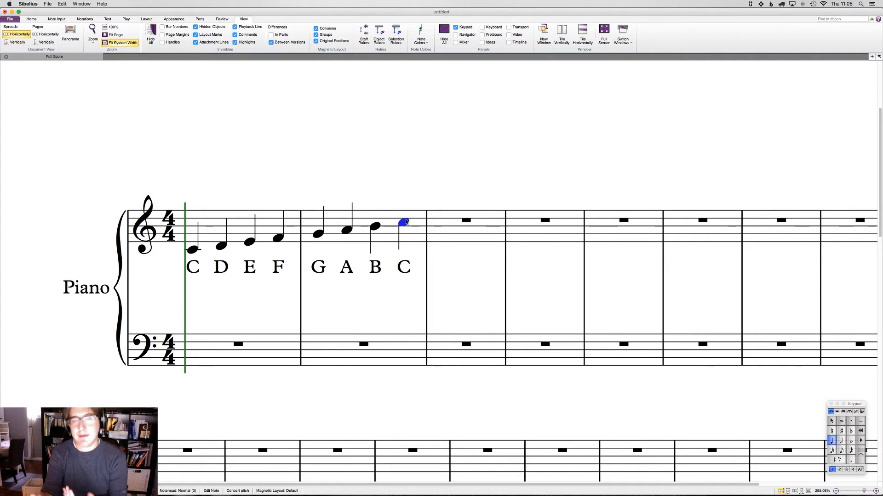
left_click(193, 250)
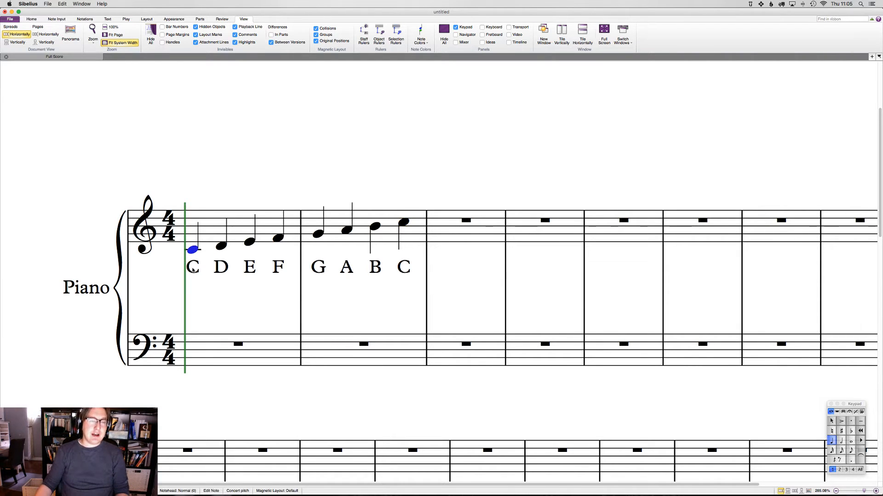
Add TONIC, SUPERTONIC and MEDIANT as lyrics under C, D and E
type("TONIC")
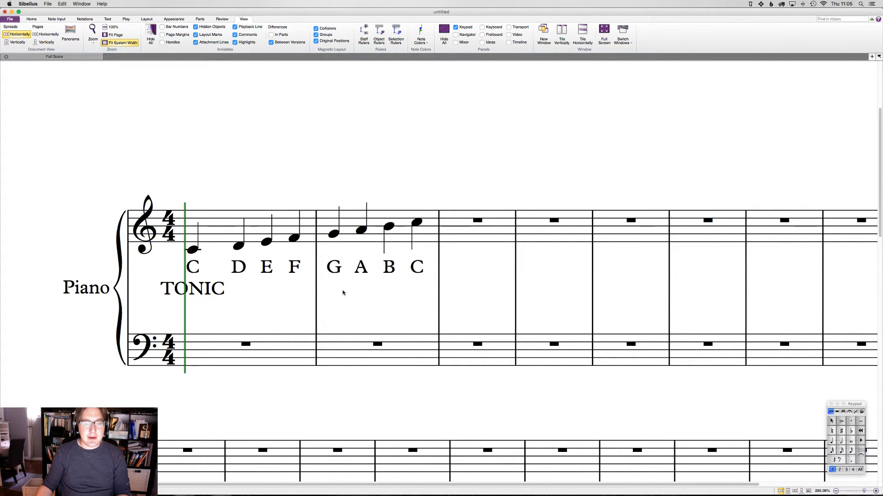
mouse_move(250, 274)
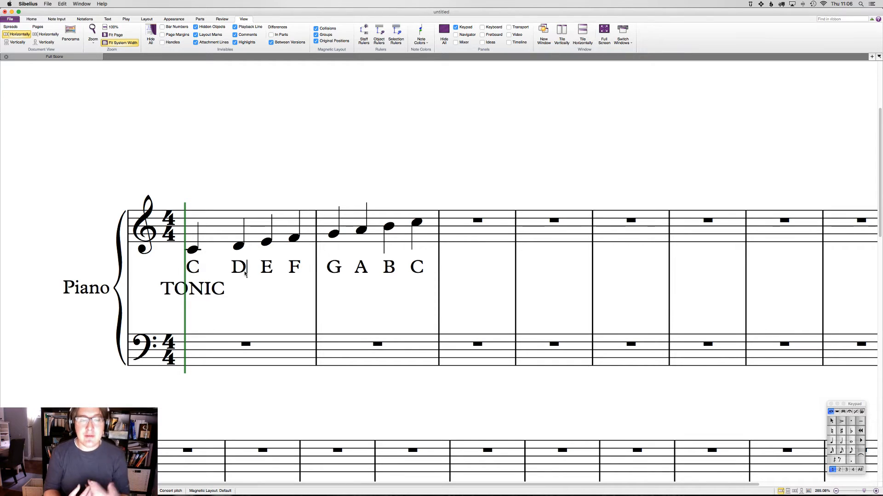
type("SUPERTONIC")
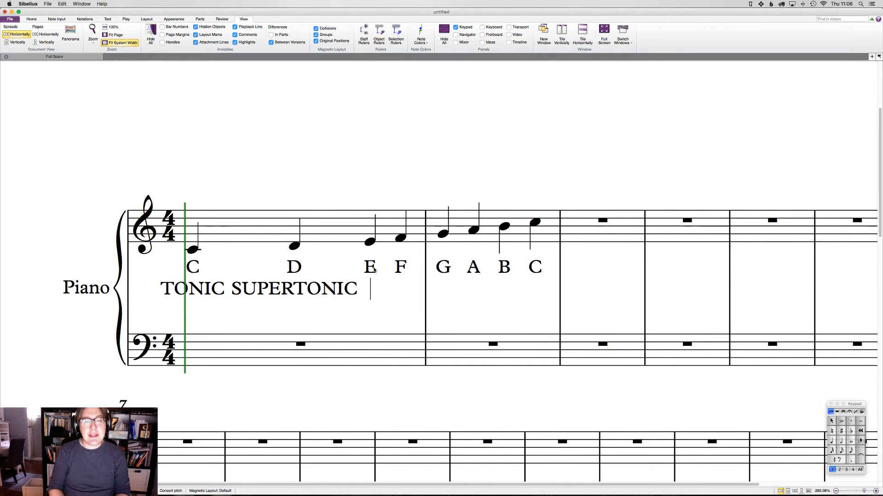
type("MEDIANT")
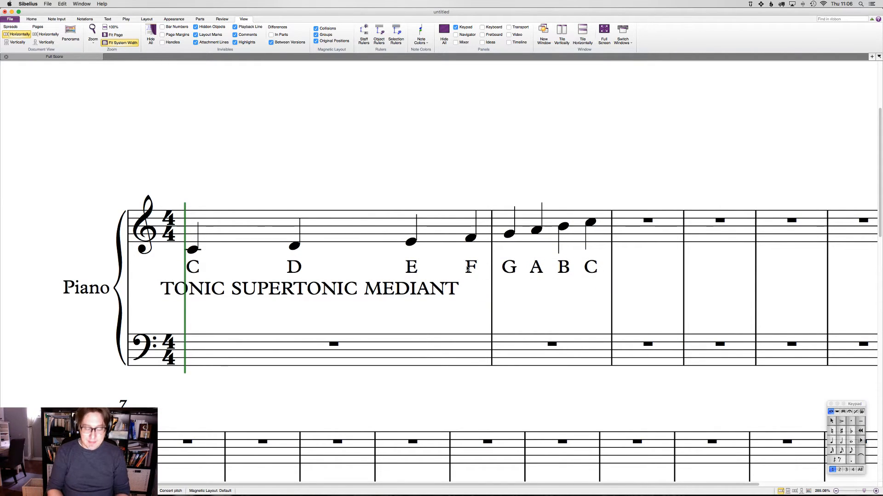
Continue with SUBDOMINANT, DOMINANT and SUBMEDIANT under F, G and A
type("SUBDOMINANT")
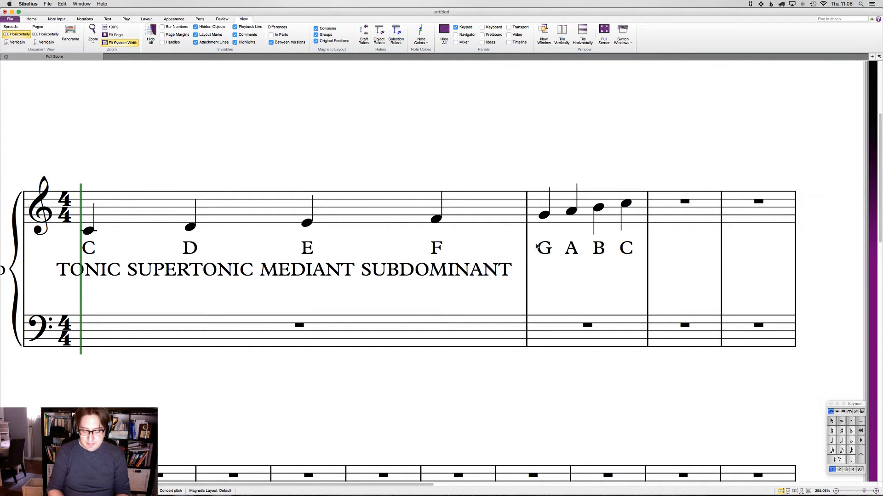
type("DOMINANT")
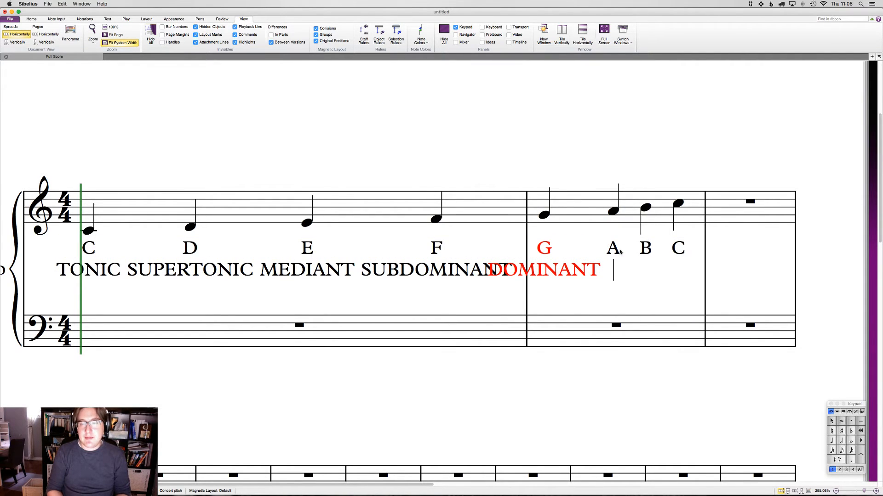
type("SUBMEDIANT LEADING")
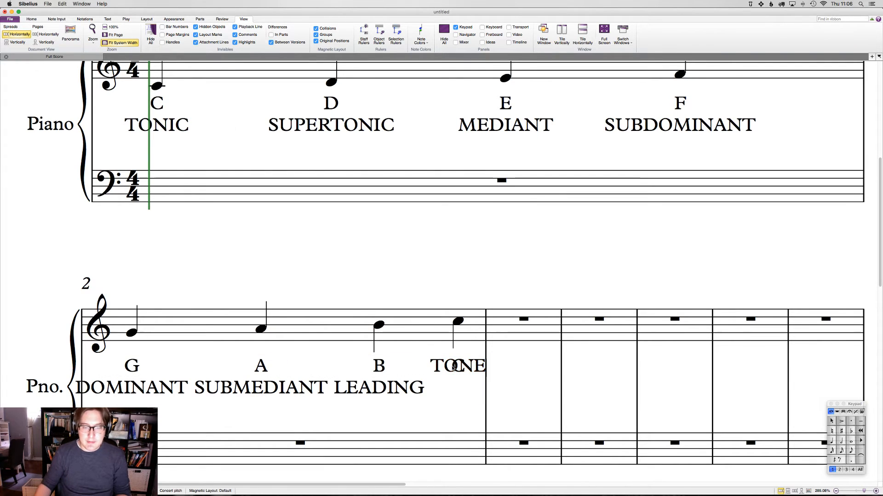
Replace the broken syllables with LEADINGTONE under B and add TONIC under the top C
double_click(457, 365)
type("-")
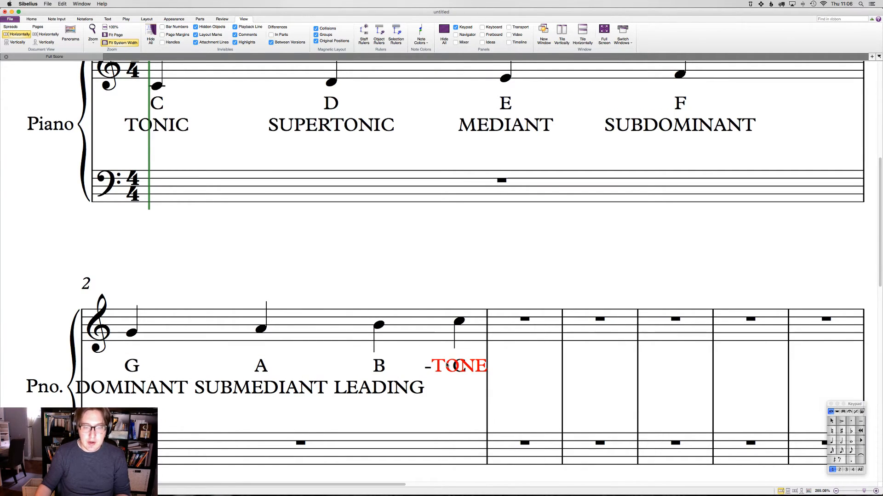
left_click(445, 365)
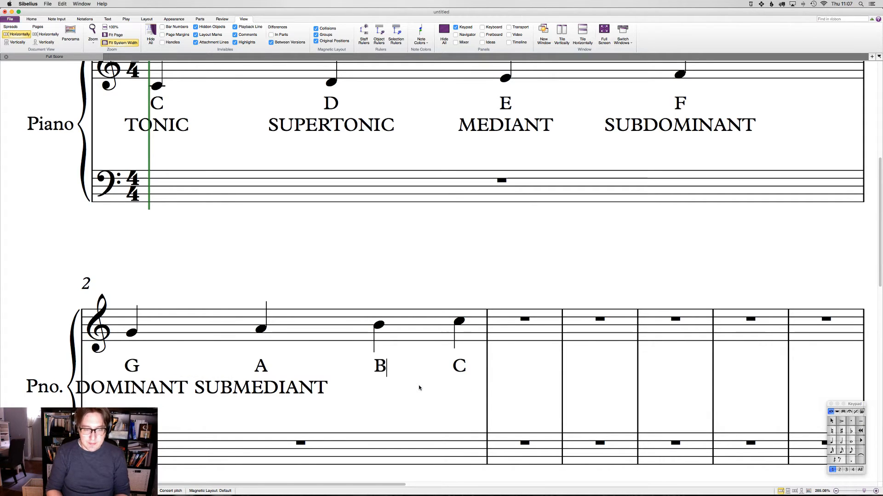
type("LEADINGTONE")
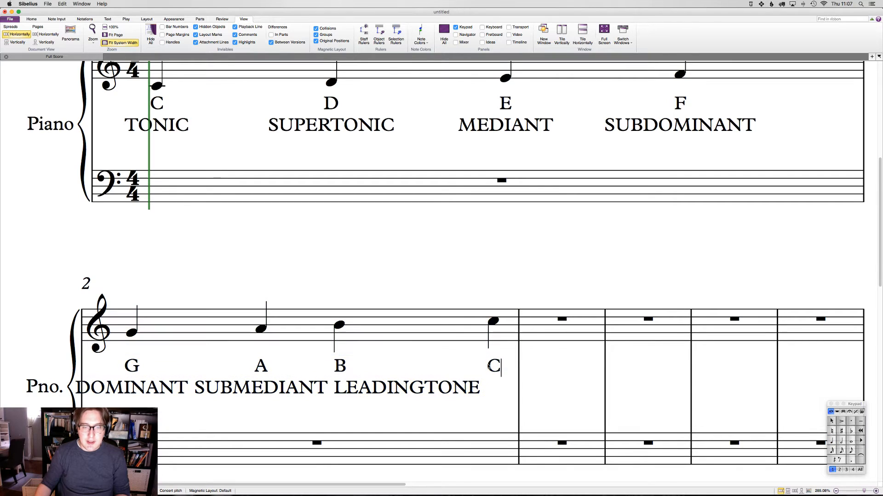
type("TONIC")
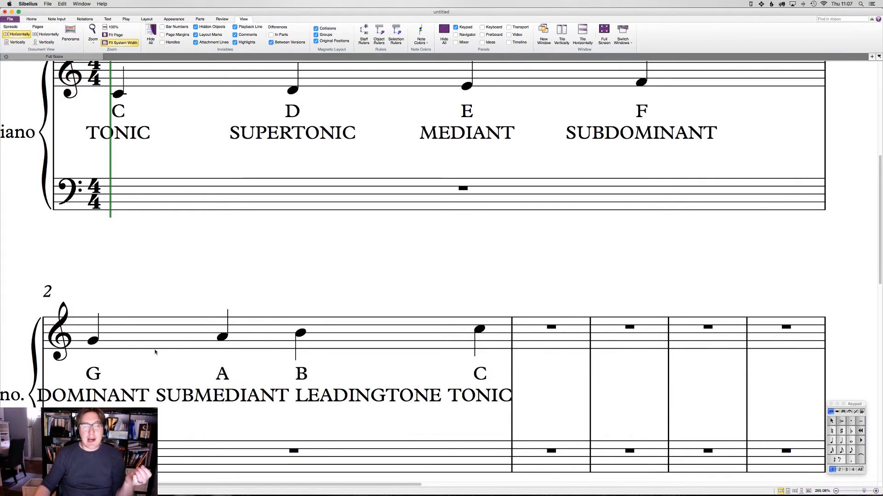
left_click(93, 340)
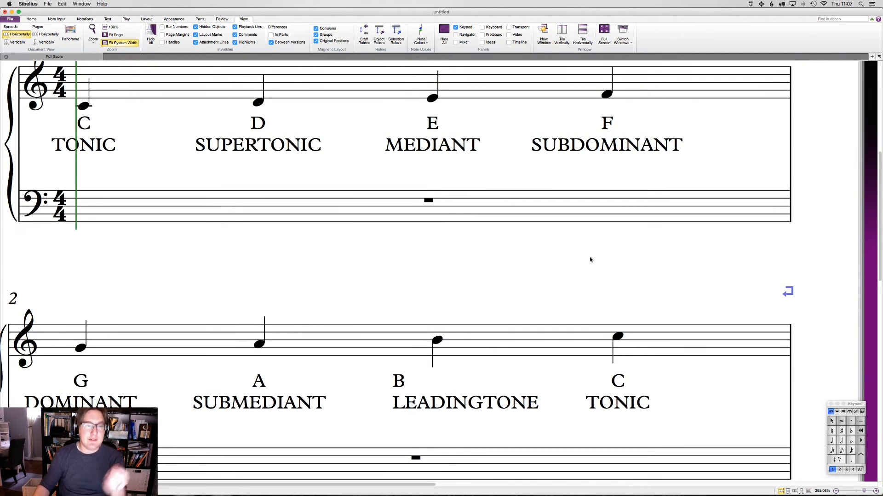
mouse_move(579, 252)
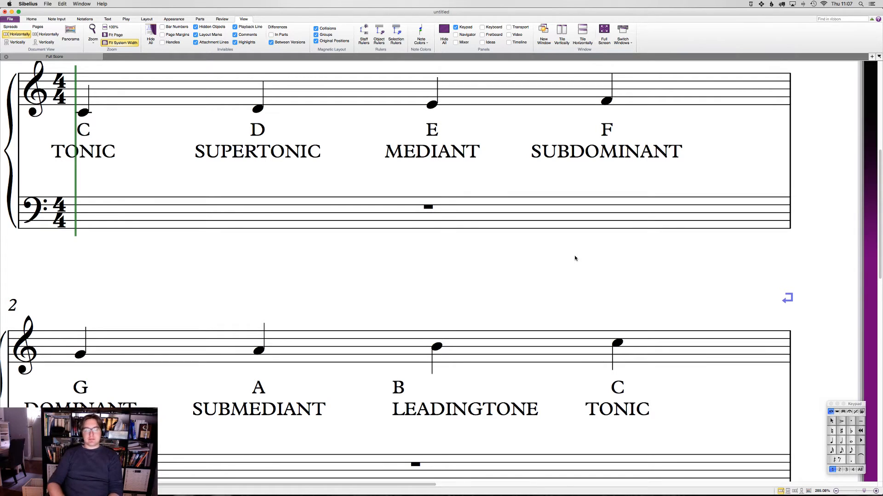
mouse_move(530, 235)
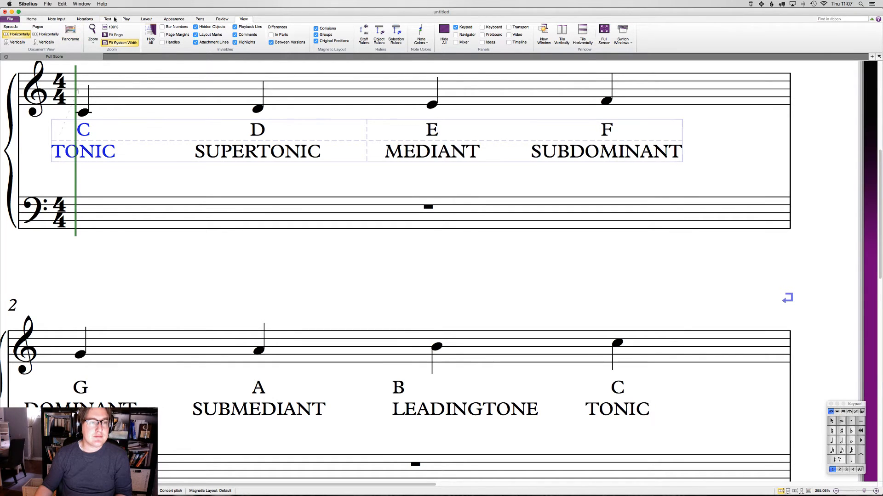
Set the final TONIC label to Bold and the DOMINANT label to Italic via Format Style
left_click(107, 18)
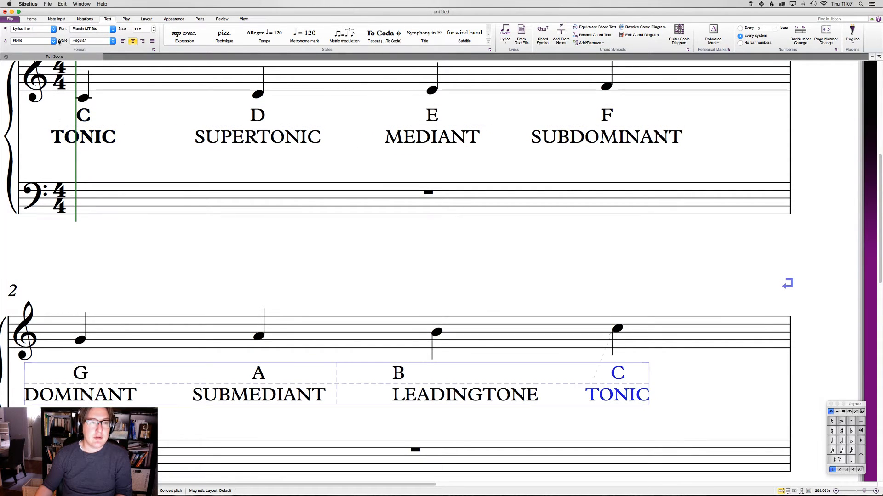
left_click(64, 39)
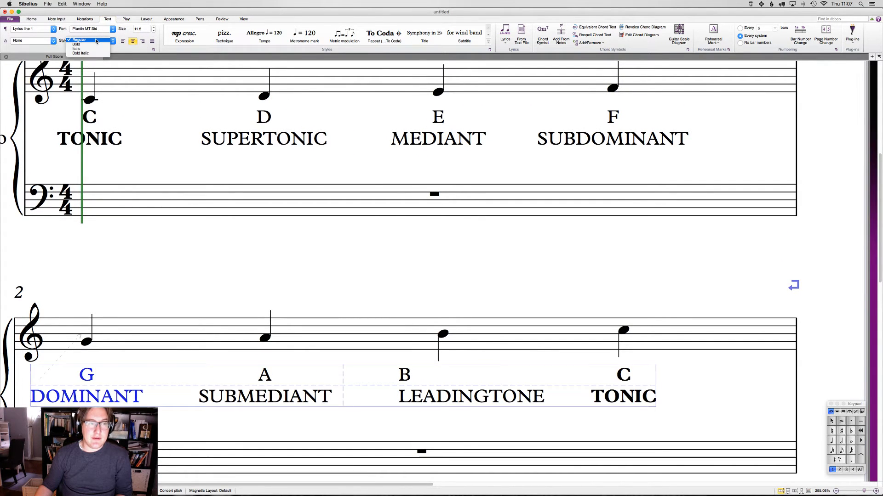
left_click(76, 48)
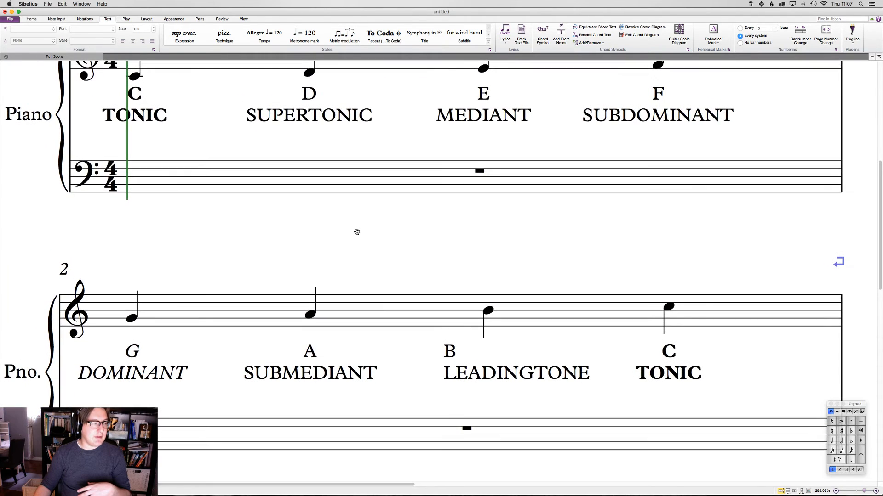
mouse_move(357, 234)
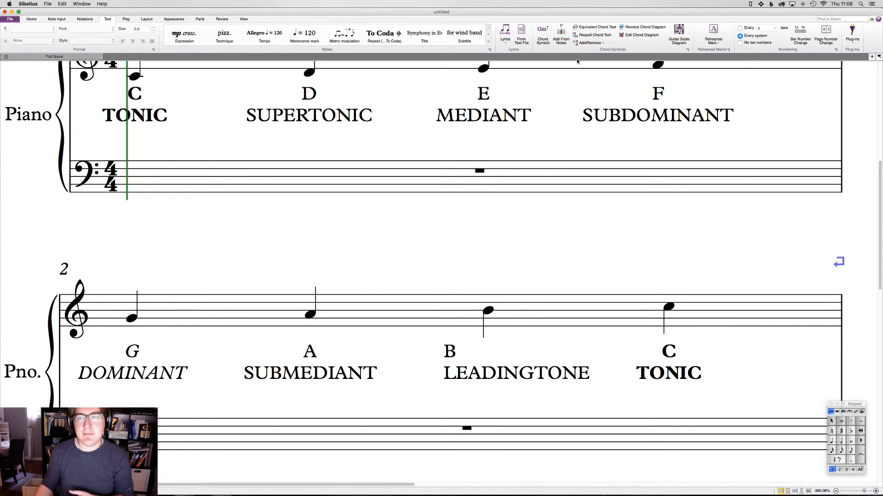
Switch to the View ribbon, leaving the formatted scale unchanged
left_click(243, 19)
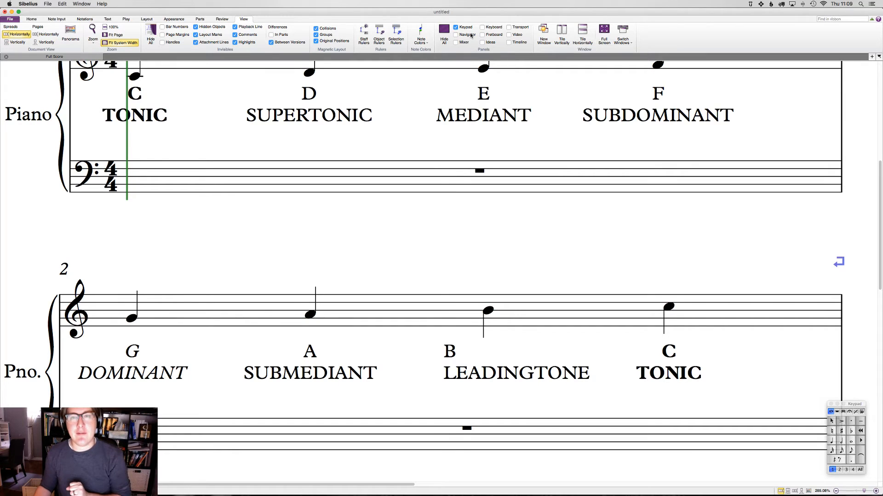
mouse_move(465, 34)
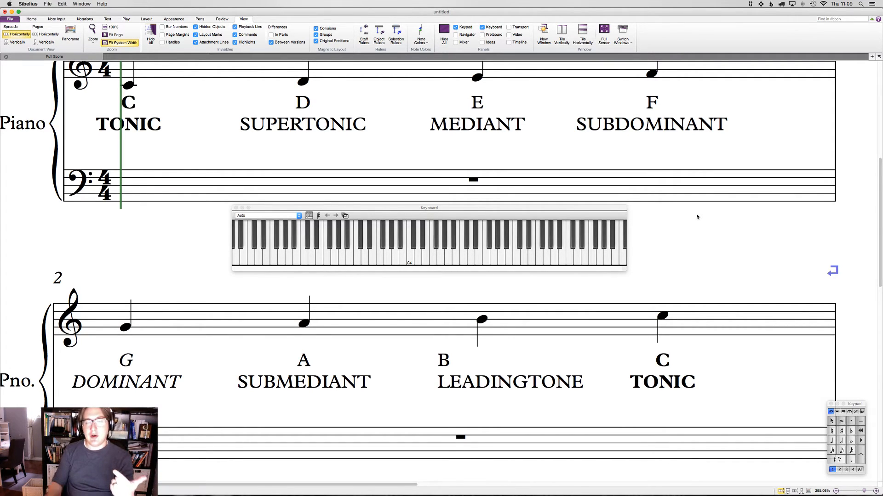
Select the SUBMEDIANT label and the top C note to show them, then deselect
left_click(302, 382)
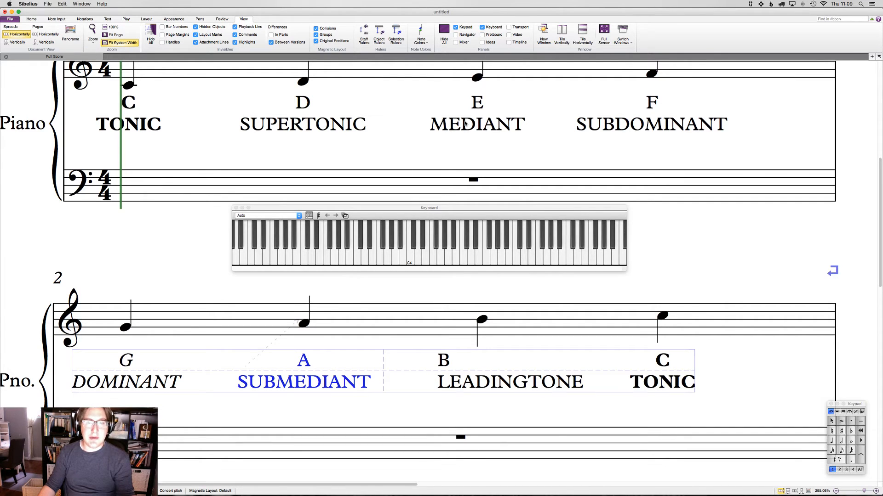
left_click(476, 124)
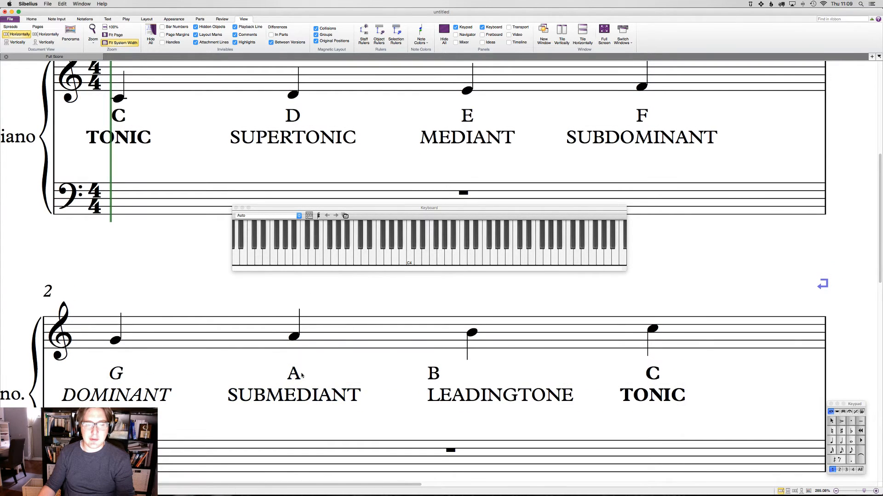
left_click(293, 374)
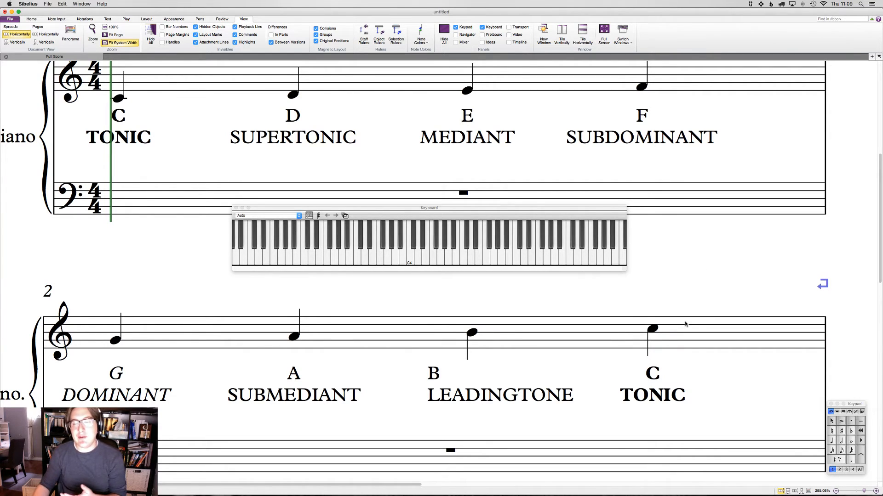
left_click(652, 329)
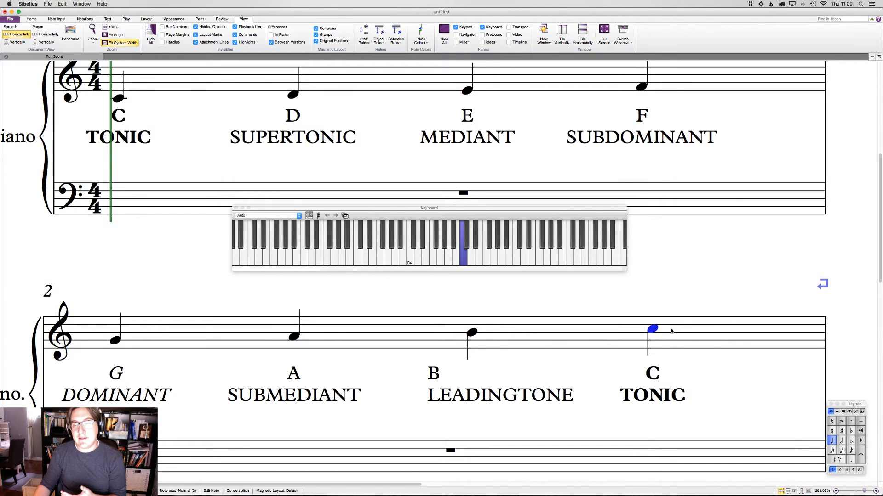
mouse_move(305, 144)
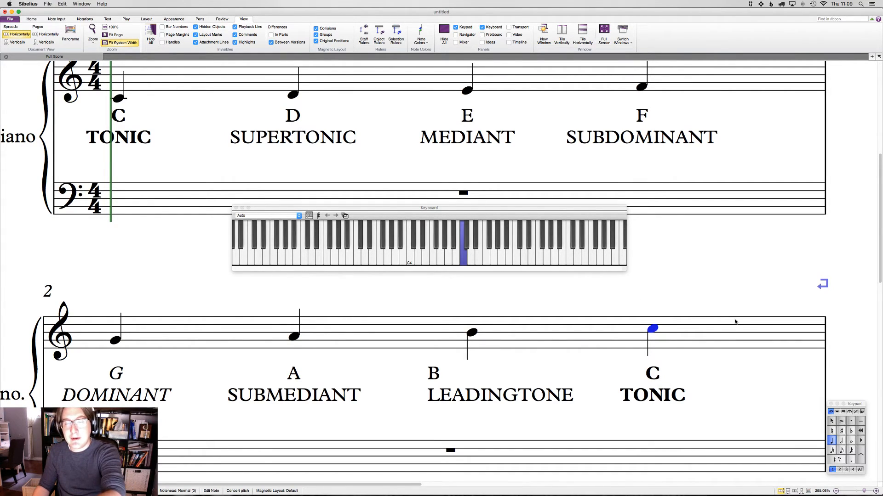
mouse_move(569, 365)
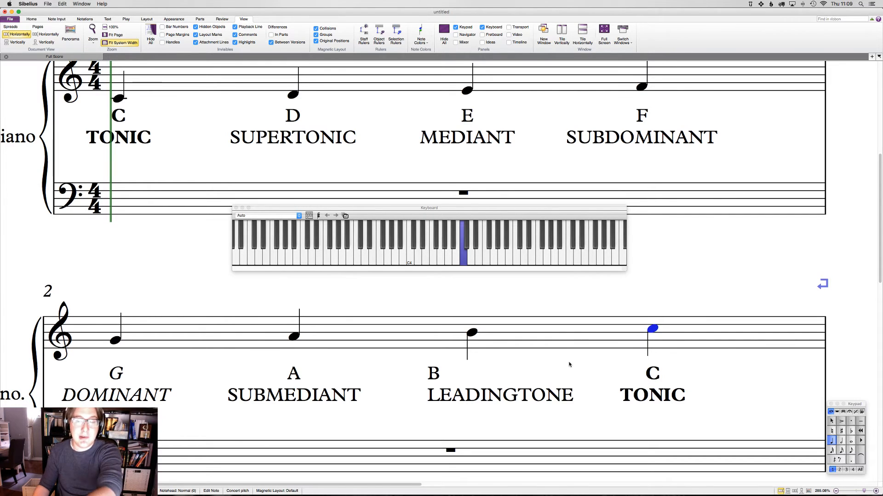
mouse_move(646, 366)
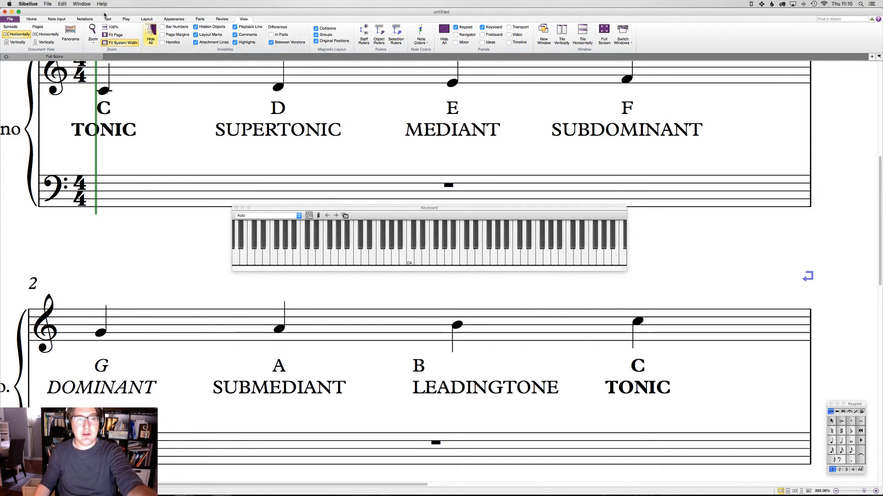
Audition the F and A notes one at a time, then clear the selection
left_click(104, 90)
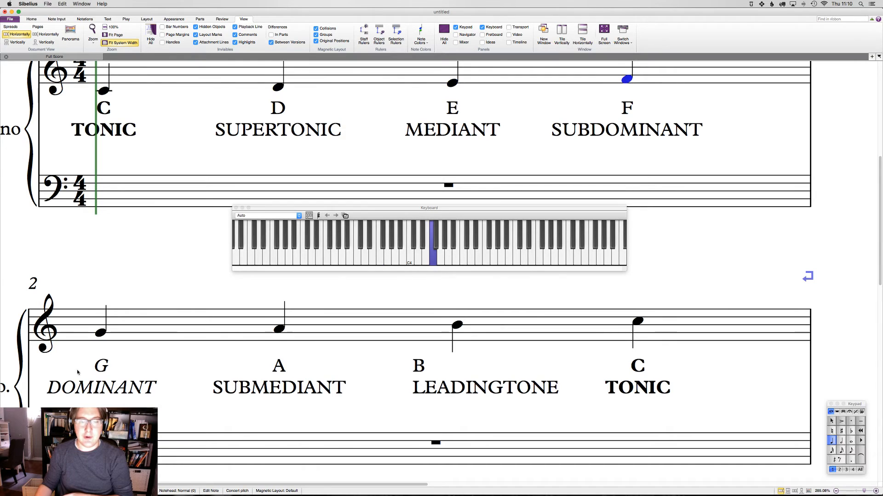
left_click(278, 330)
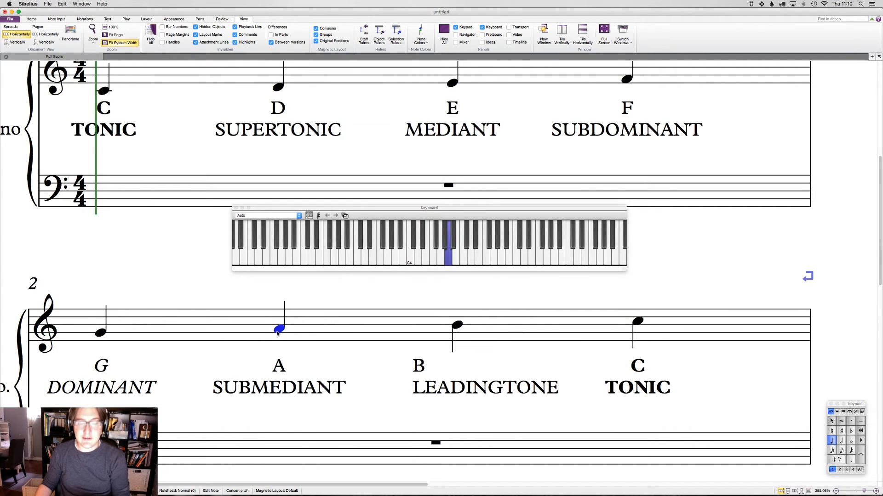
left_click(452, 83)
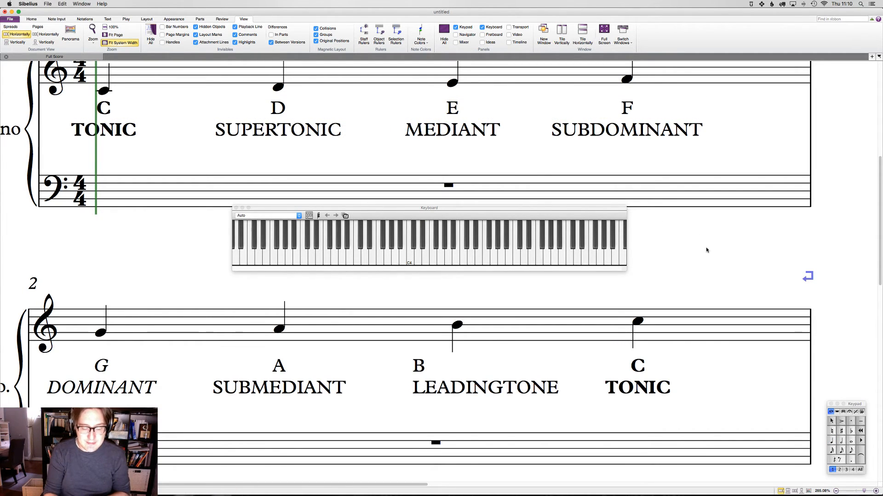
Select the B note name together with its LEADINGTONE label
left_click(461, 241)
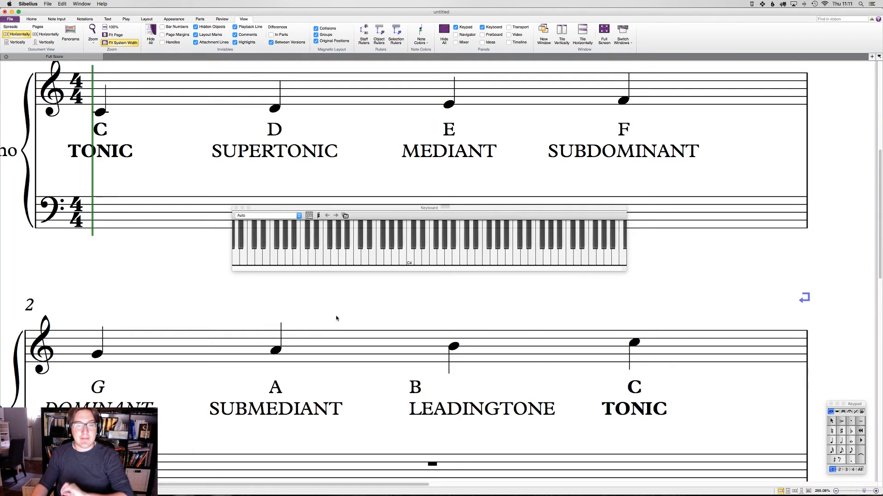
left_click(481, 406)
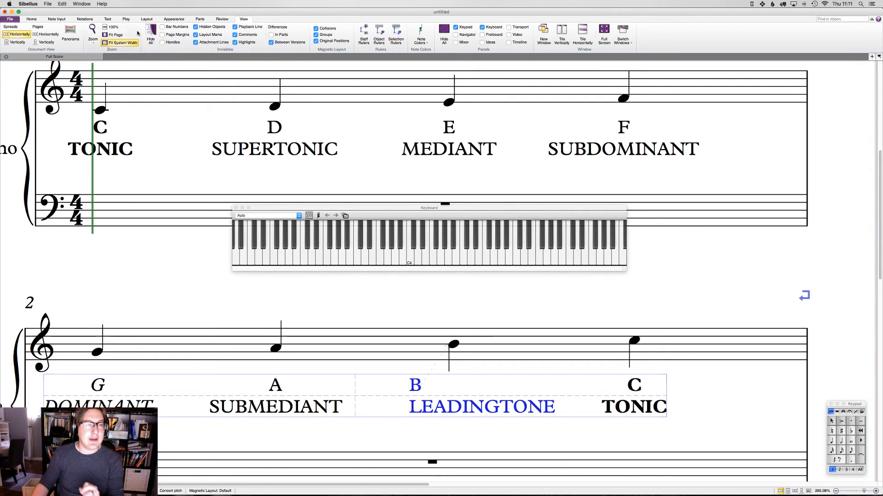
Set the B and LEADINGTONE labels to Italic from the Text Format style list
left_click(84, 18)
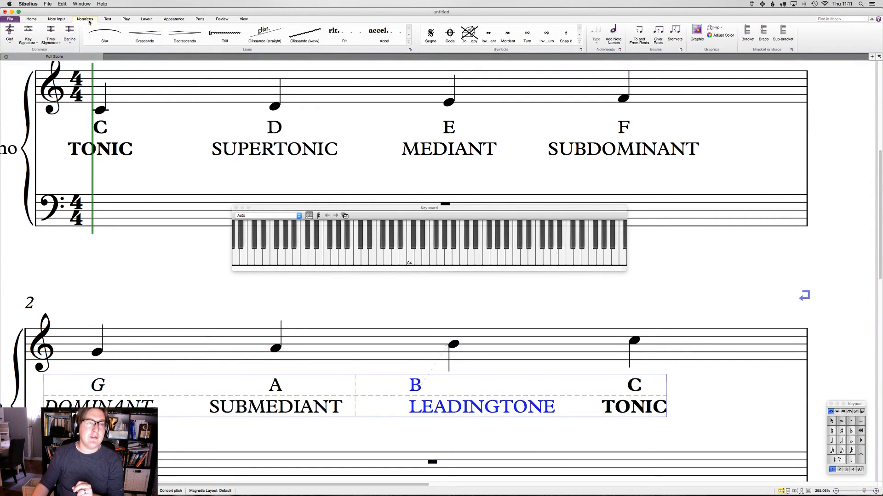
left_click(174, 19)
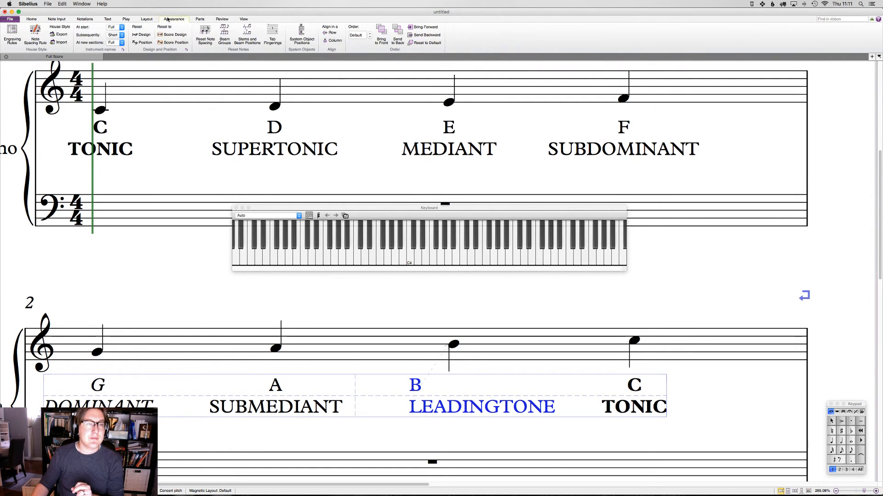
left_click(107, 19)
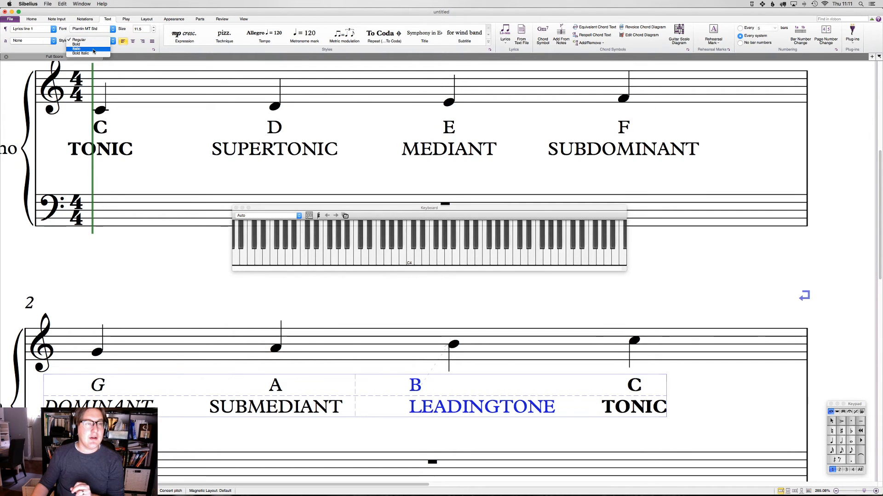
left_click(76, 49)
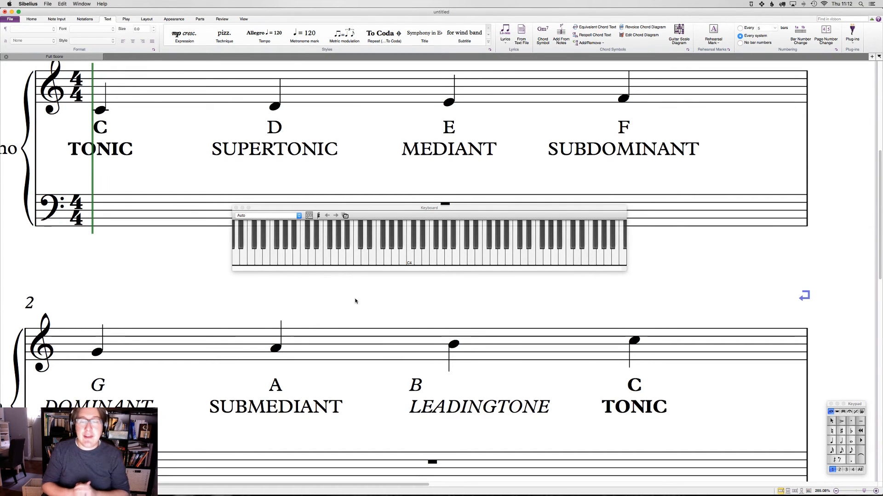
left_click(453, 345)
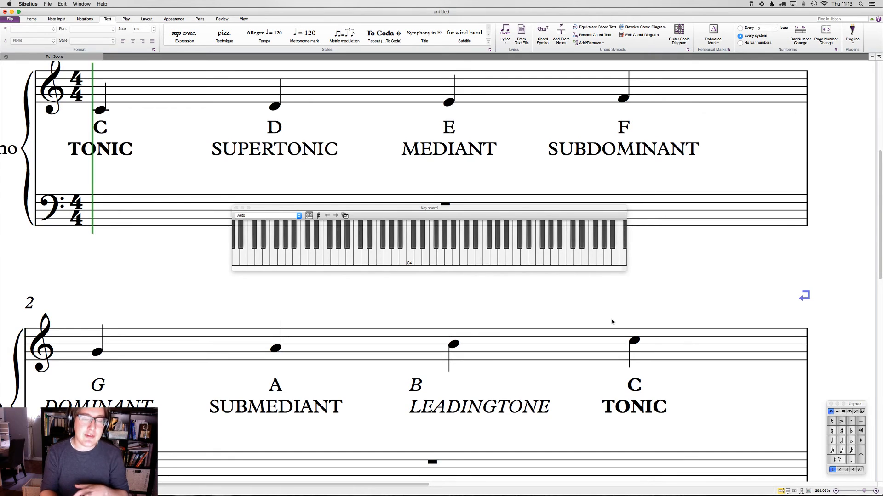
left_click(455, 343)
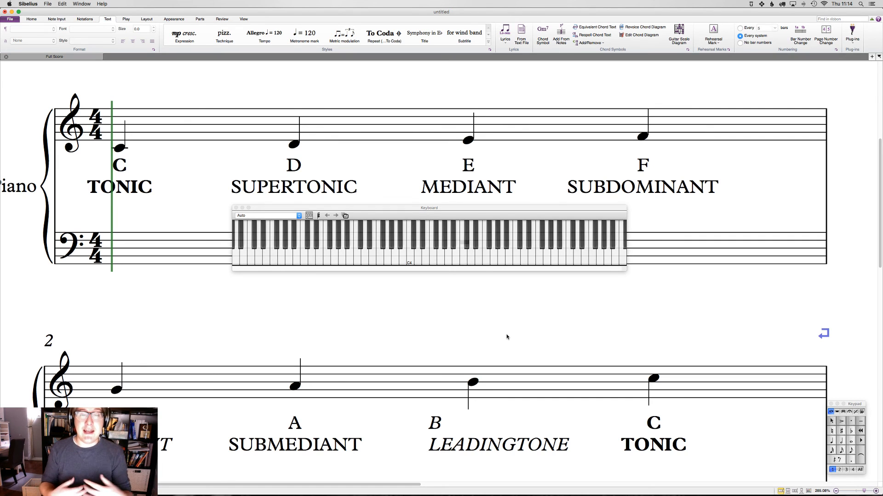
mouse_move(829, 313)
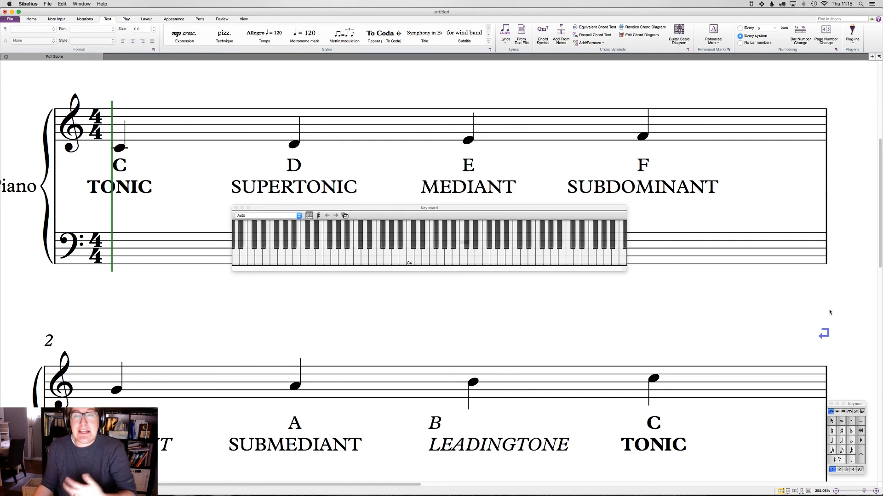
Sound the F, D and E notes individually to check the scale
left_click(643, 137)
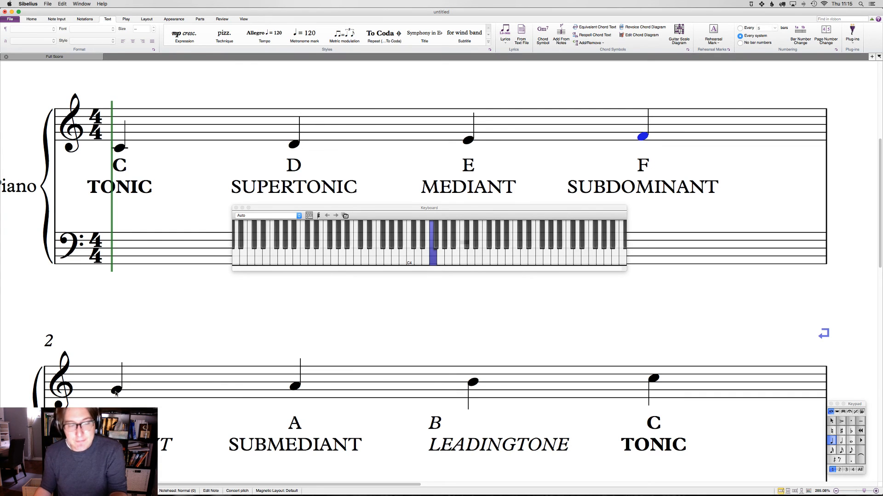
left_click(292, 313)
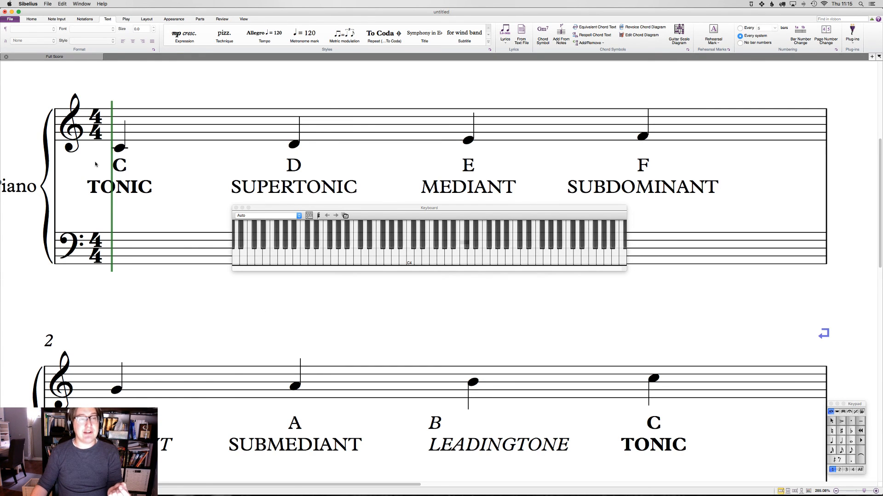
left_click(293, 144)
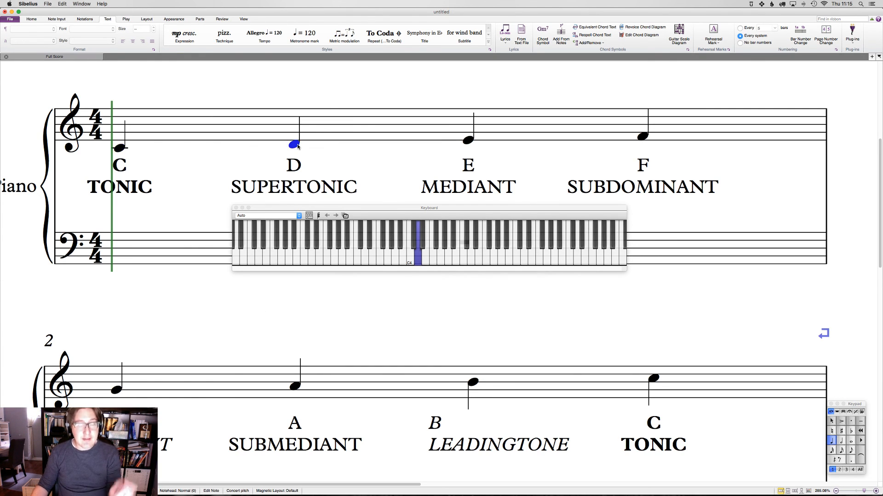
left_click(467, 140)
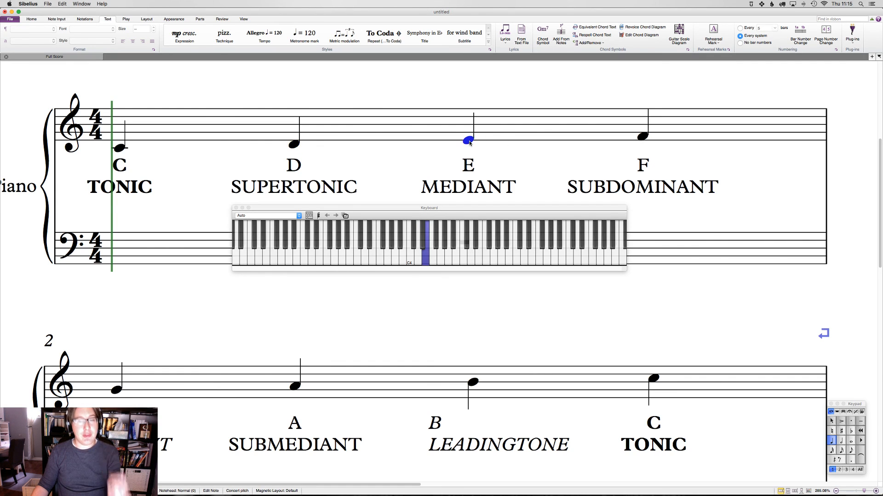
Continue auditioning F, G, B and the top C note by note
left_click(641, 135)
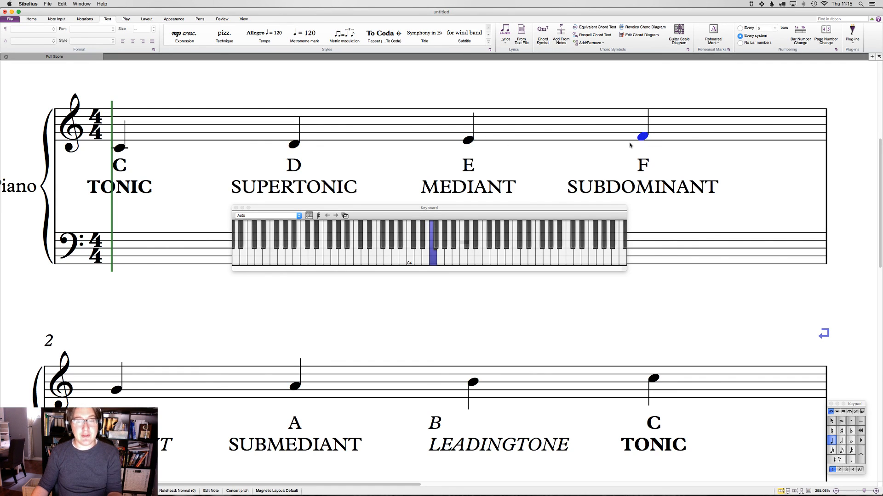
left_click(116, 389)
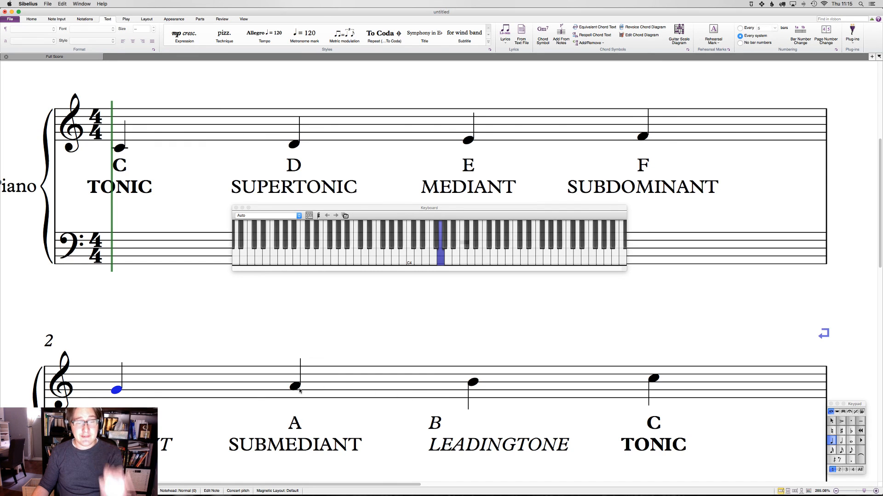
left_click(473, 383)
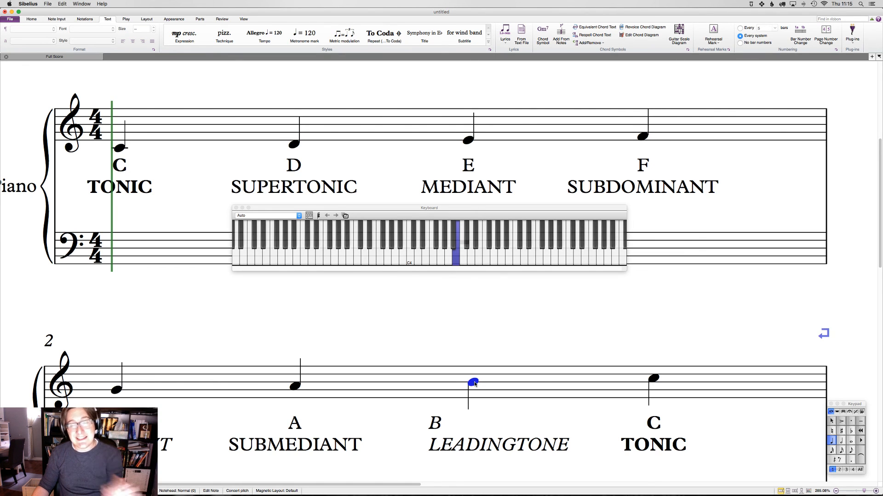
left_click(653, 376)
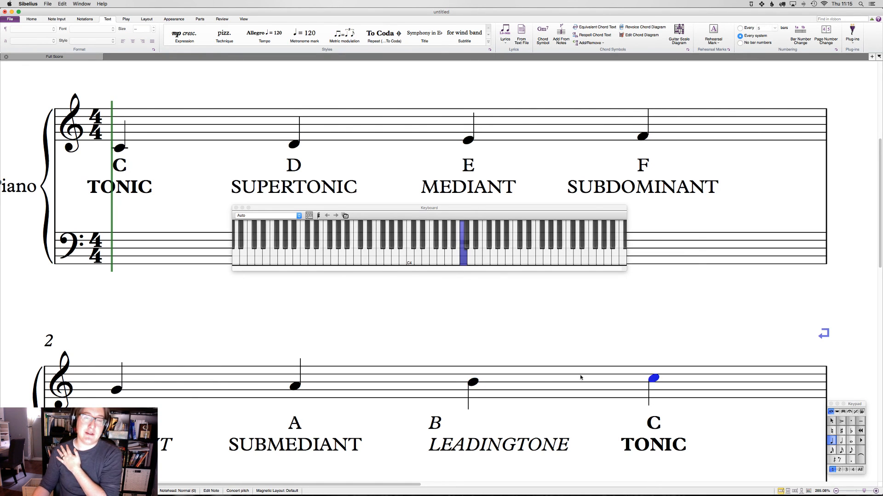